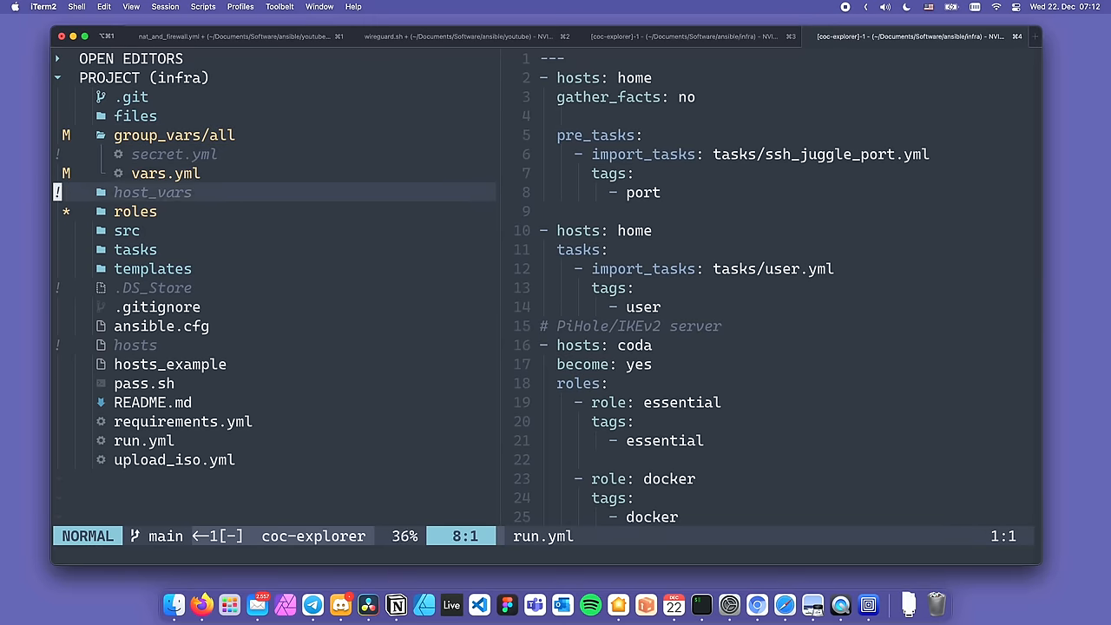
Expand the roles folder in coc-explorer to list its containers subfolders beside run.yml
left_click(135, 211)
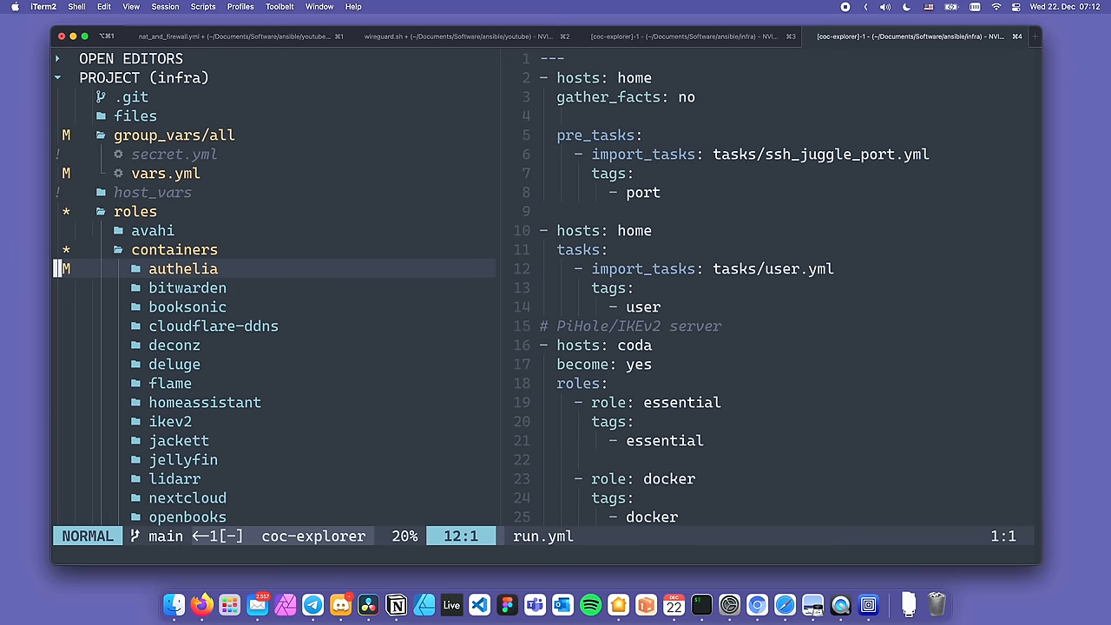